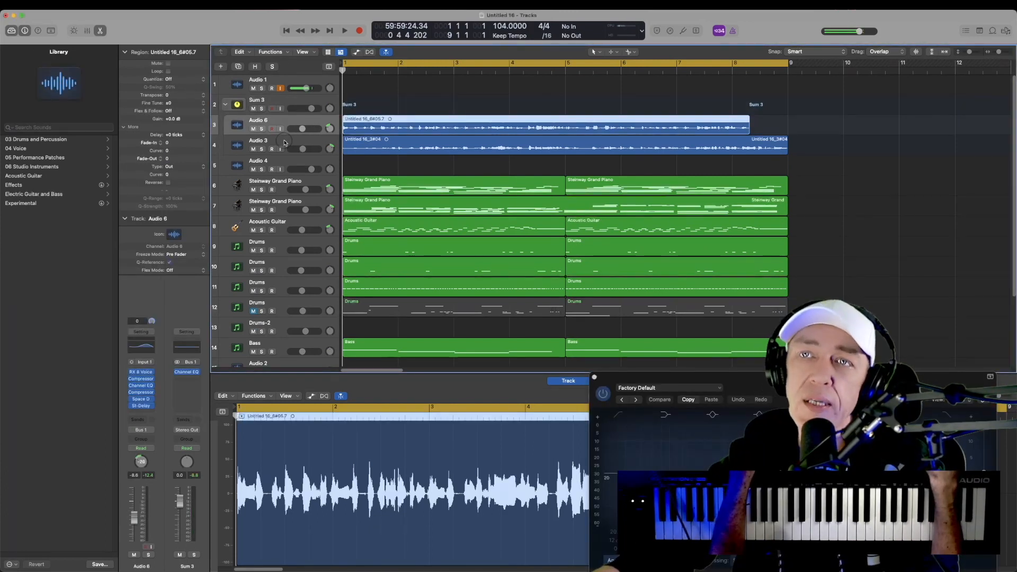
- Load the Audio 3 vocal region into the audio editor in place of Audio 6
click(258, 140)
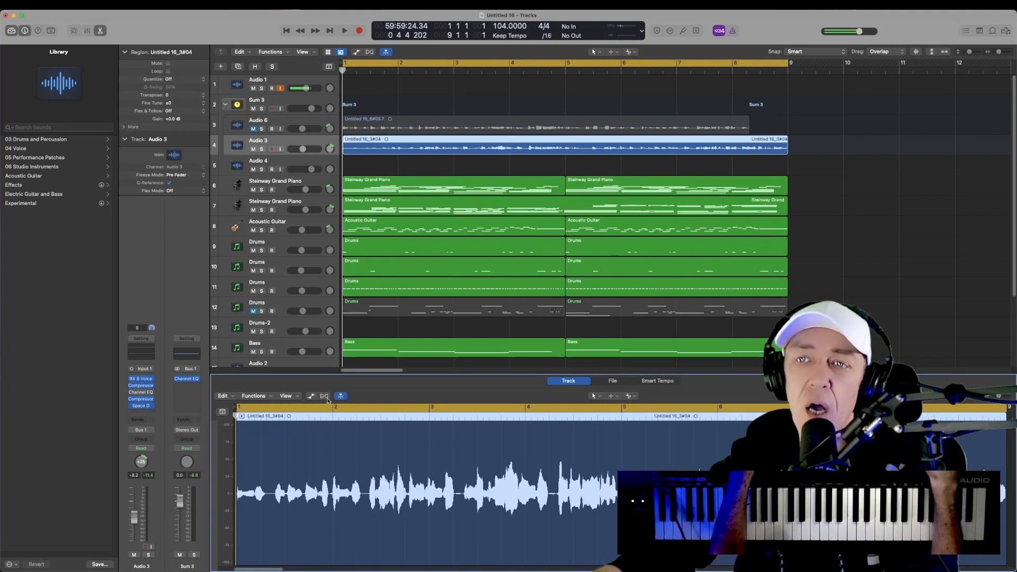
mouse_move(340, 395)
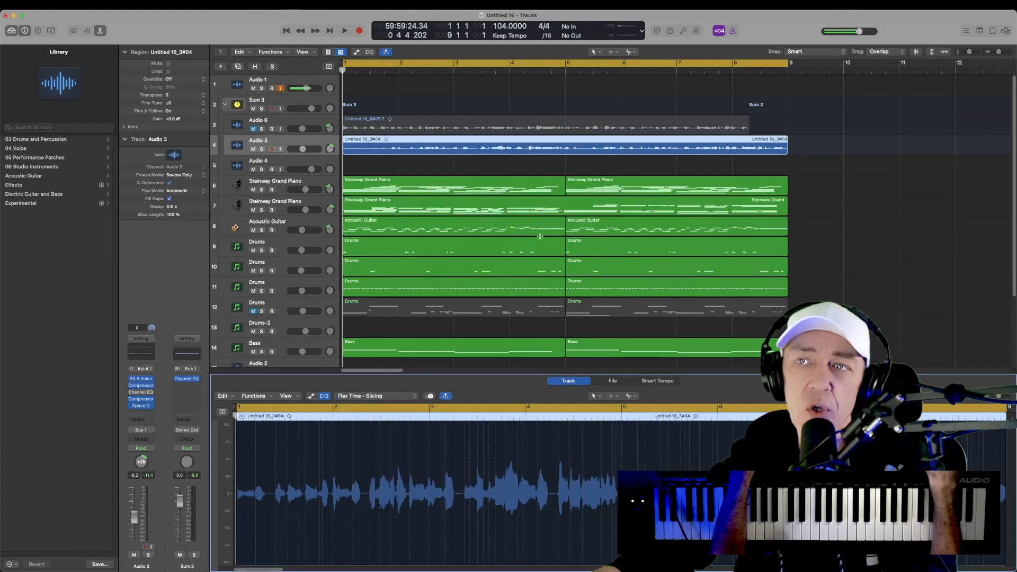
- Choose Flex Pitch as the flex mode for the Audio 3 vocal
click(360, 395)
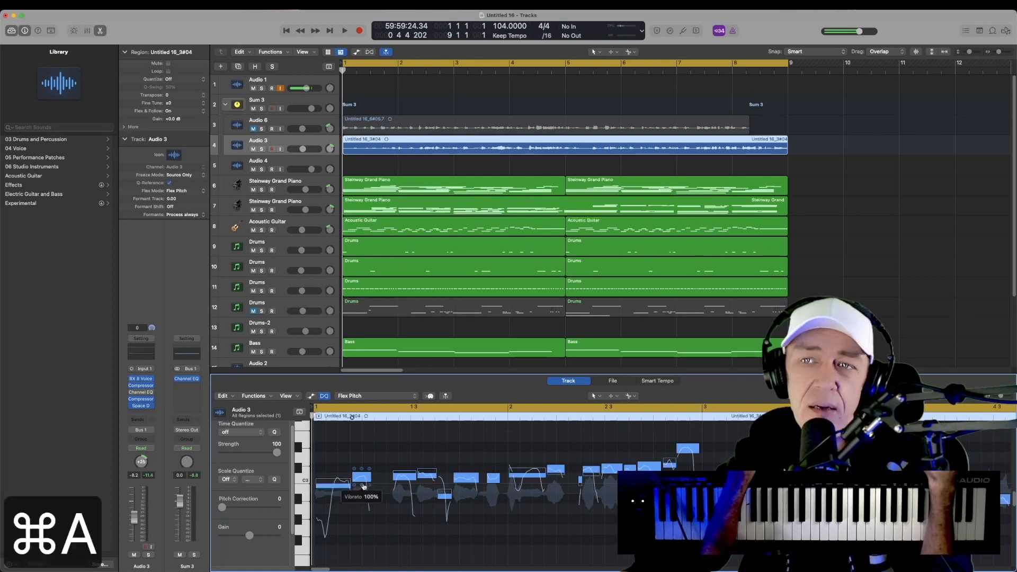
- Apply 100% pitch correction to all Audio 3 notes, audition it, then select one note
right_click(363, 480)
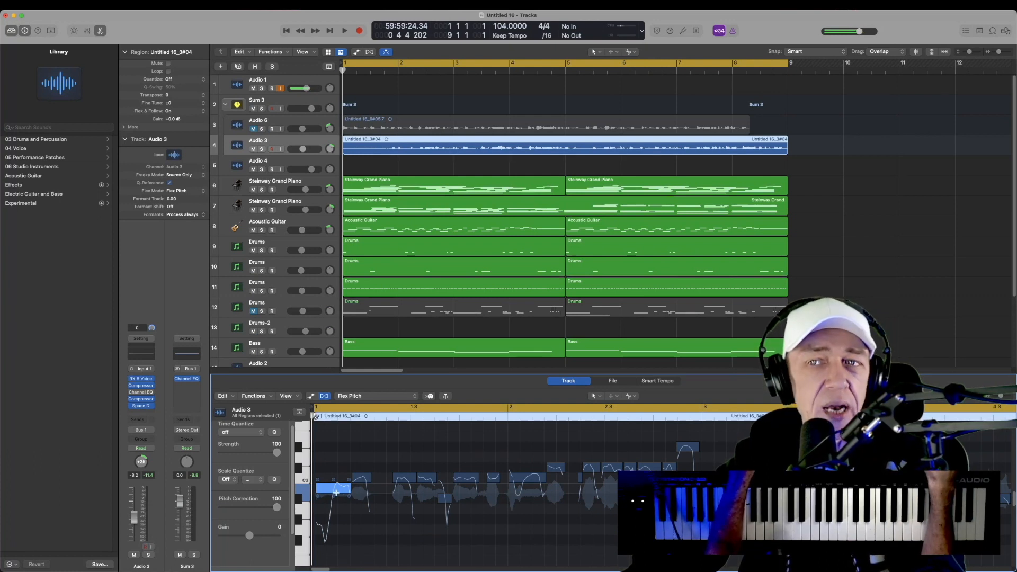
click(344, 30)
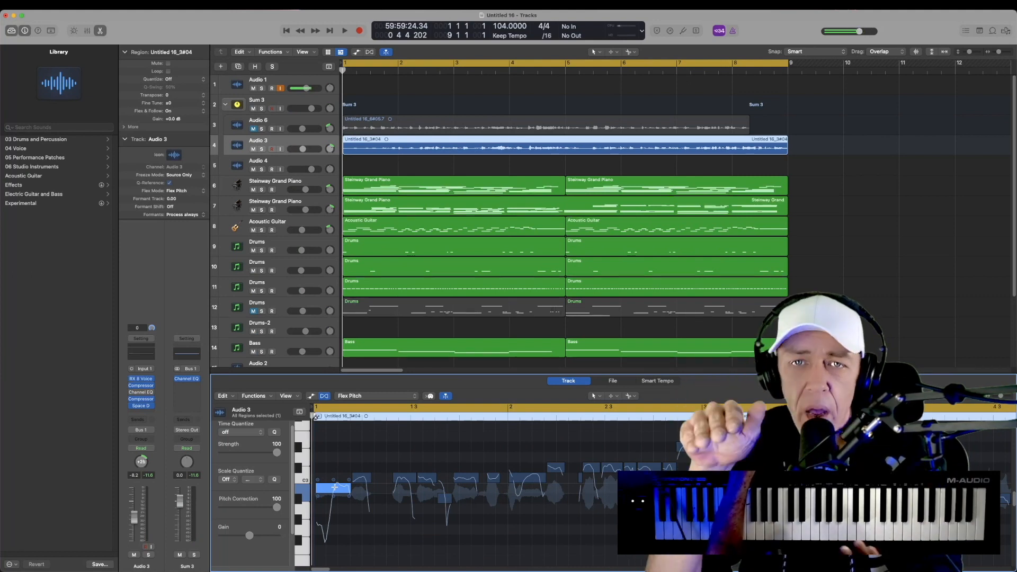
mouse_move(352, 467)
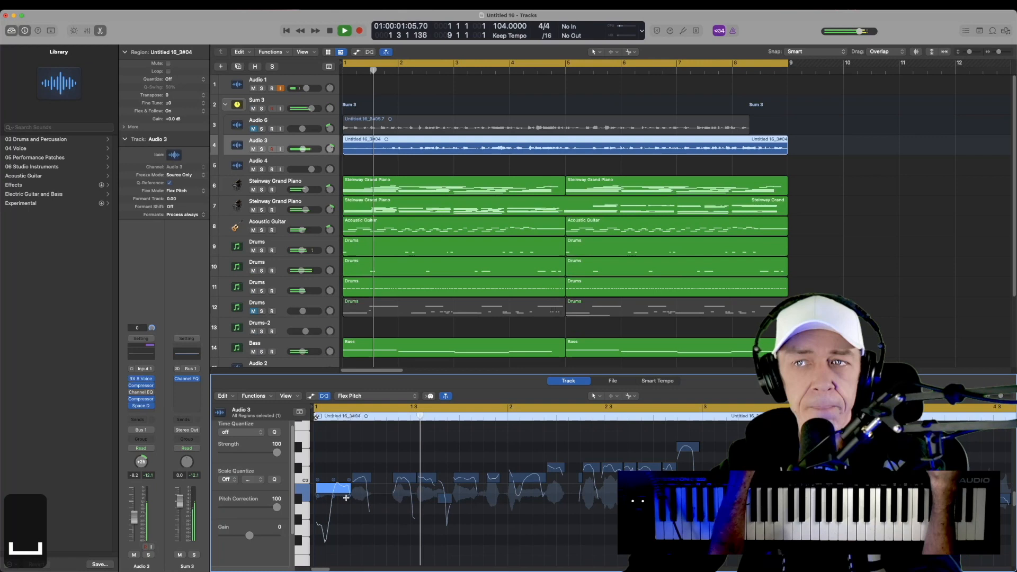
click(331, 30)
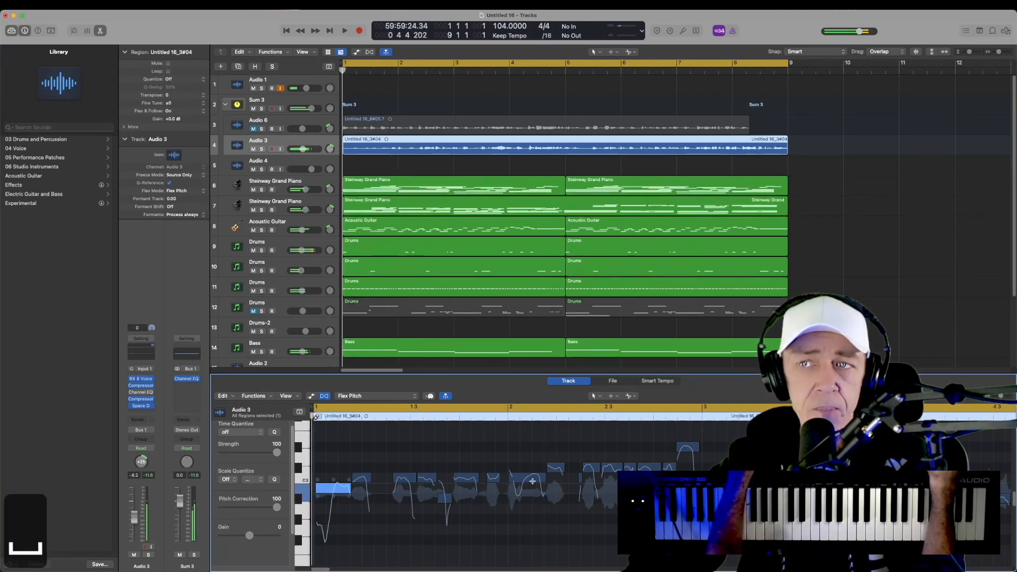
click(529, 478)
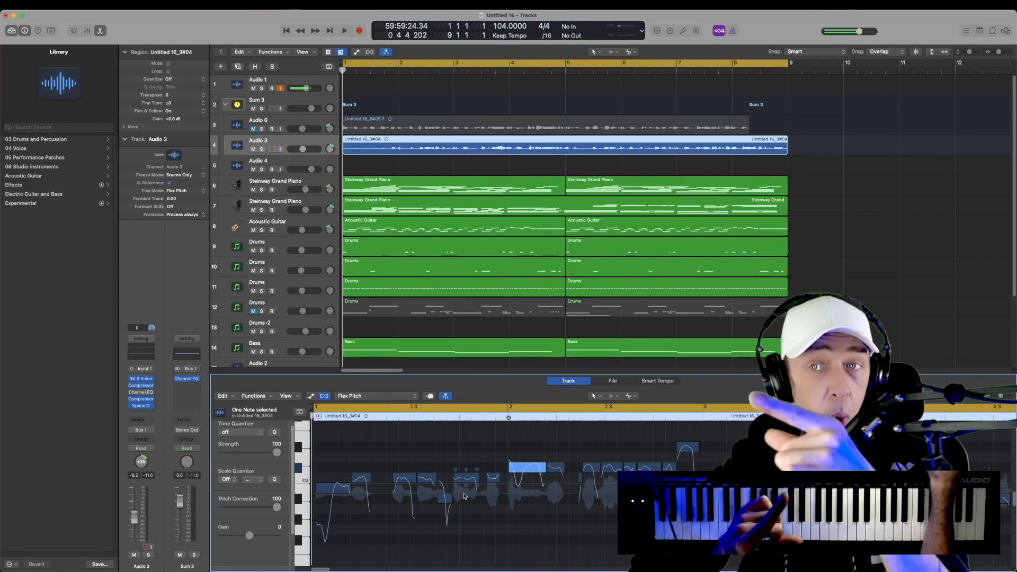
- Drag the held note's vibrato from 100% down to nearly 0% for a straight pitch line
key(cmd+a)
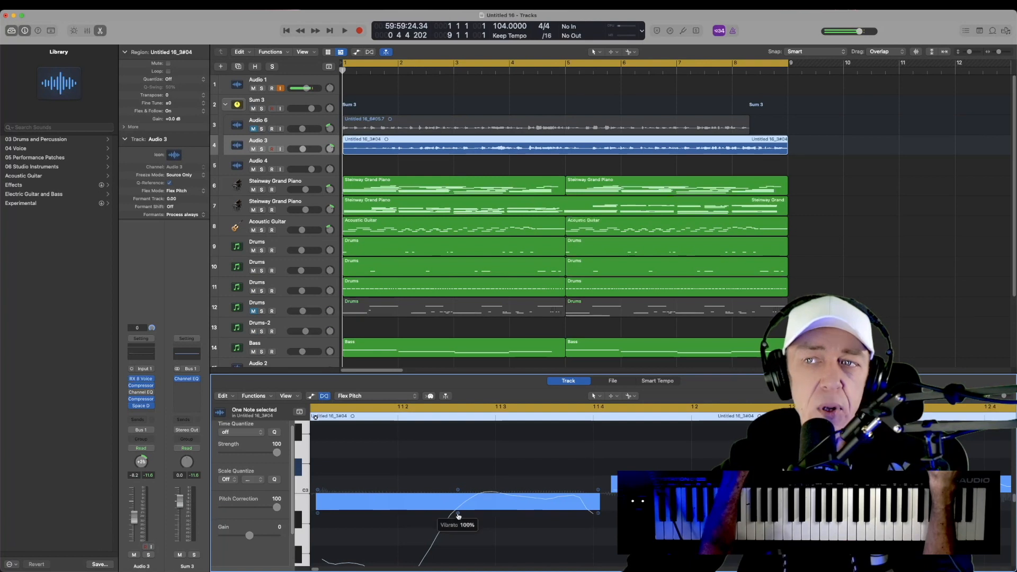
drag(458, 516, 458, 528)
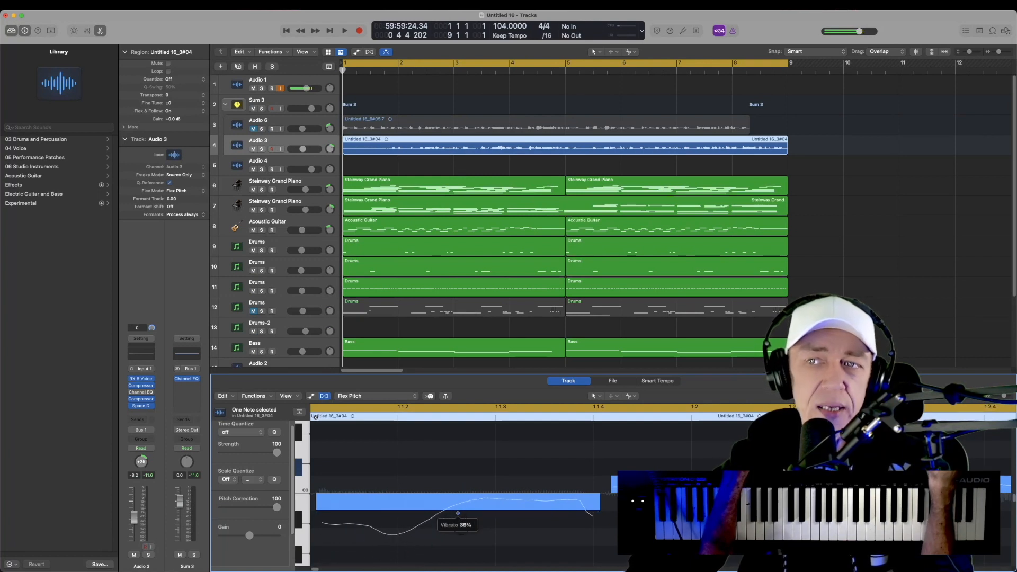
drag(458, 512, 464, 532)
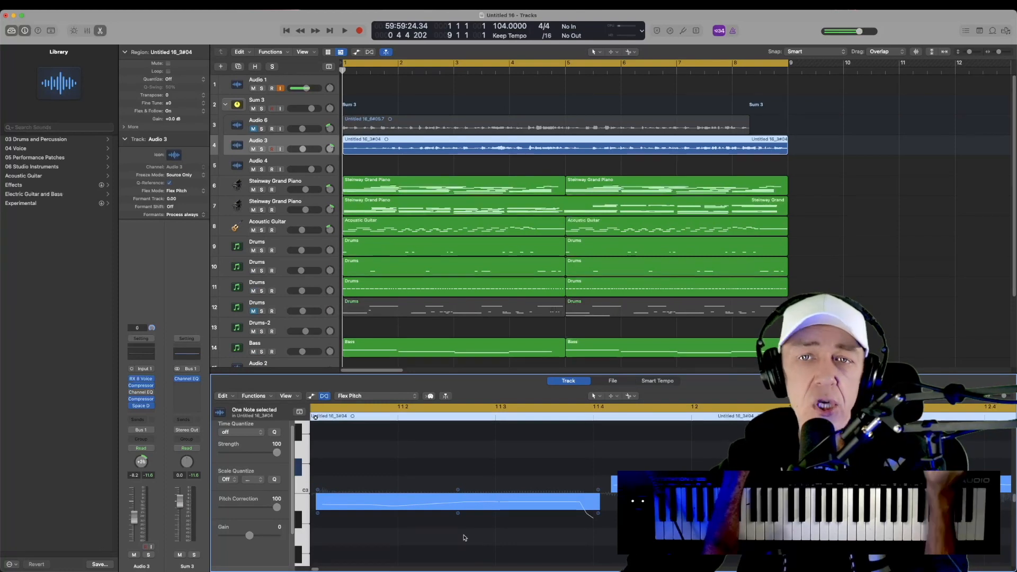
mouse_move(678, 166)
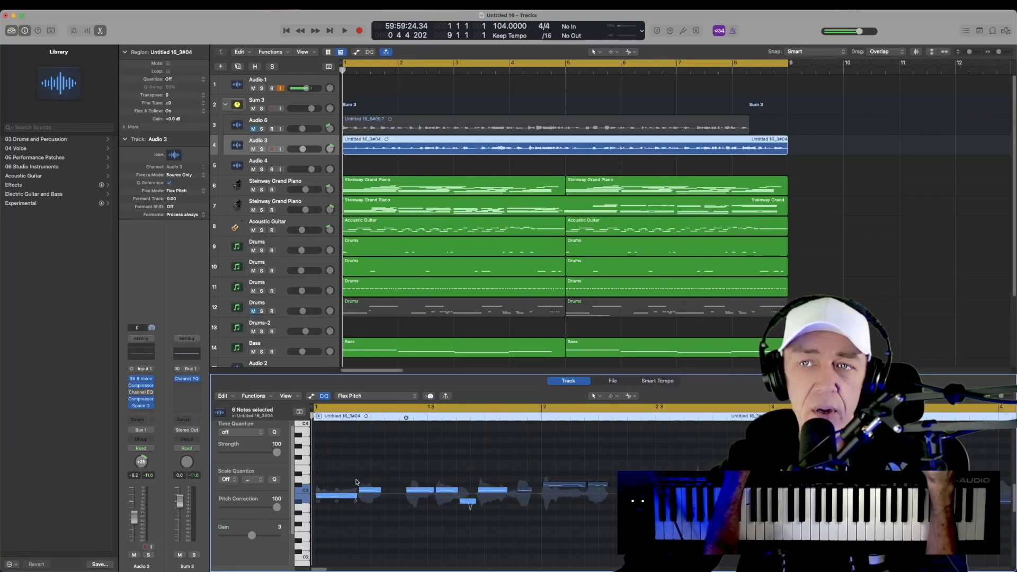
- Raise the flat note's Fine Pitch from -48 to near 0 and reduce its pitch drift
click(343, 495)
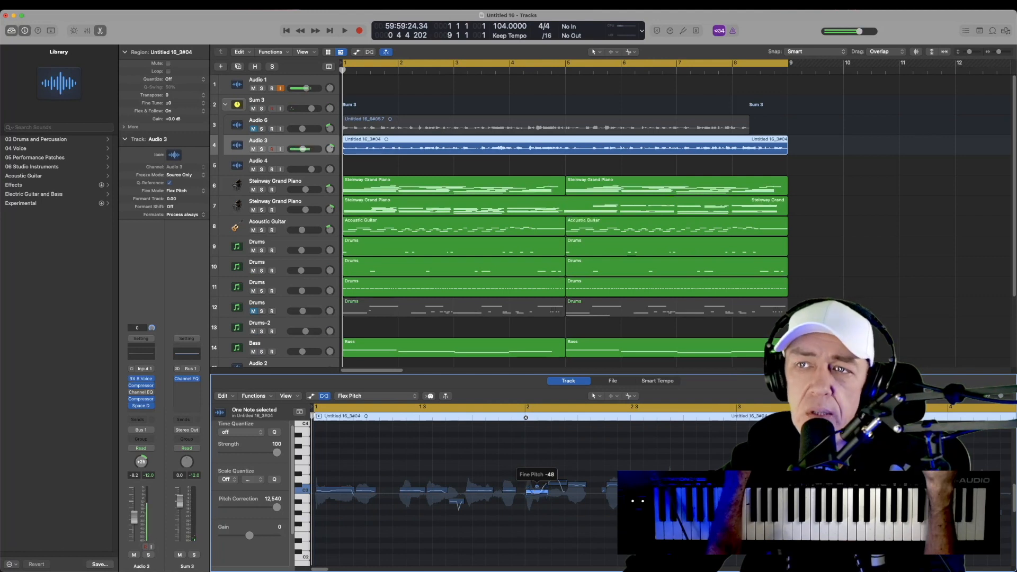
drag(538, 493, 537, 483)
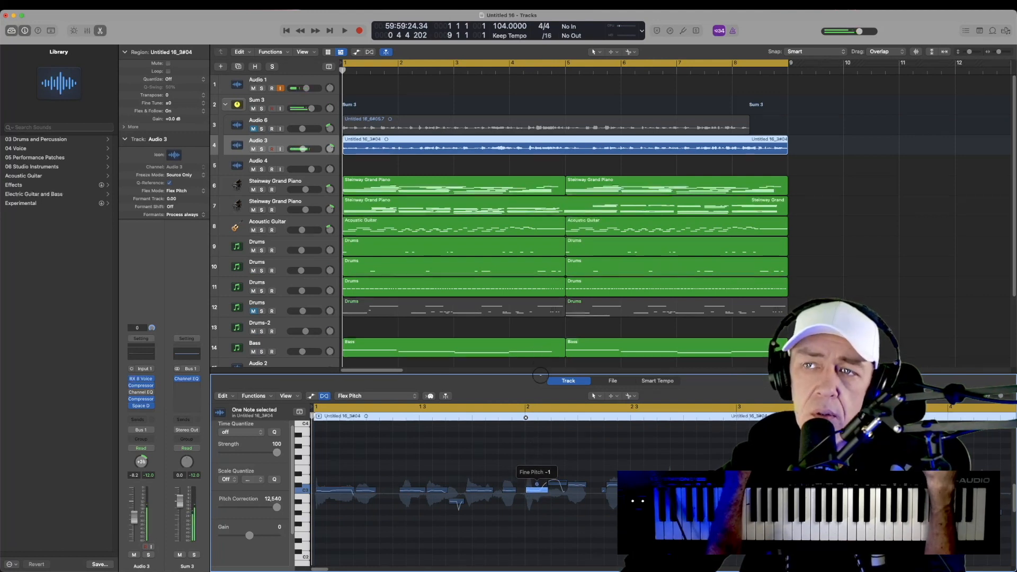
drag(537, 483, 558, 481)
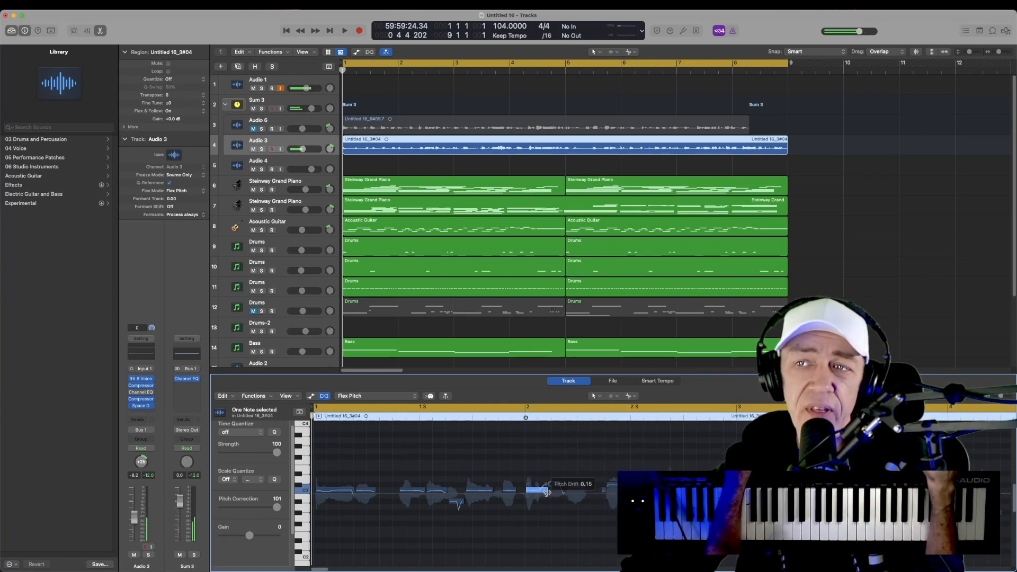
click(344, 31)
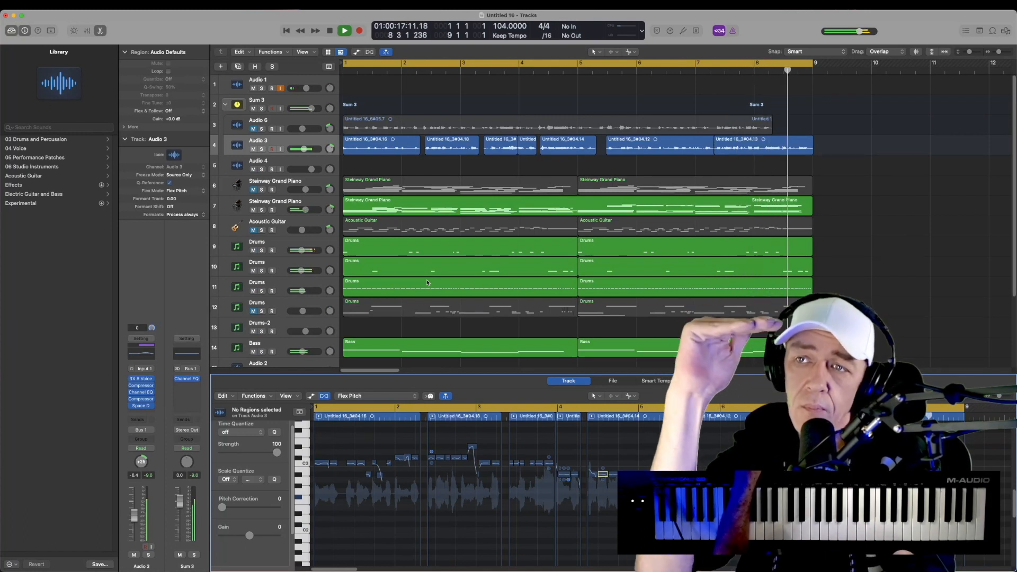
- Stop playback and bring up Channel EQ on Audio 3 for a +6.7 dB boost near 2500 Hz
click(359, 30)
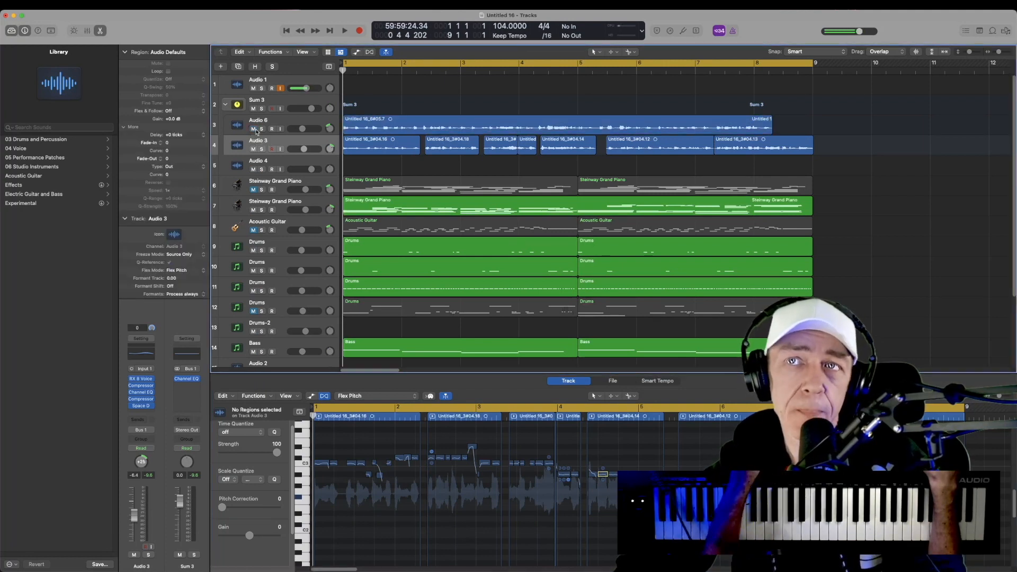
click(343, 30)
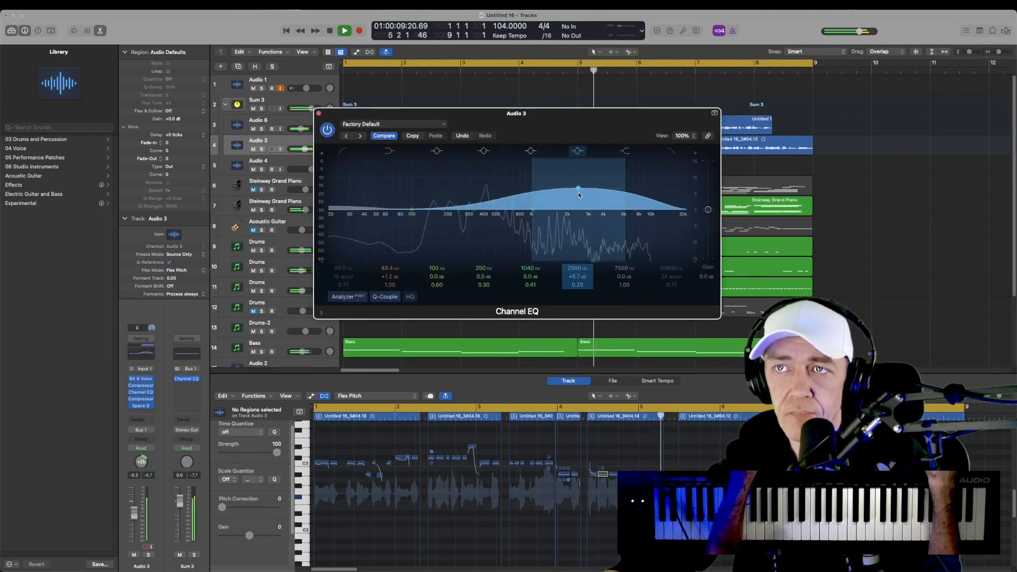
- Even out the Audio 3 and Audio 6 track volume sliders during playback
drag(578, 187, 574, 191)
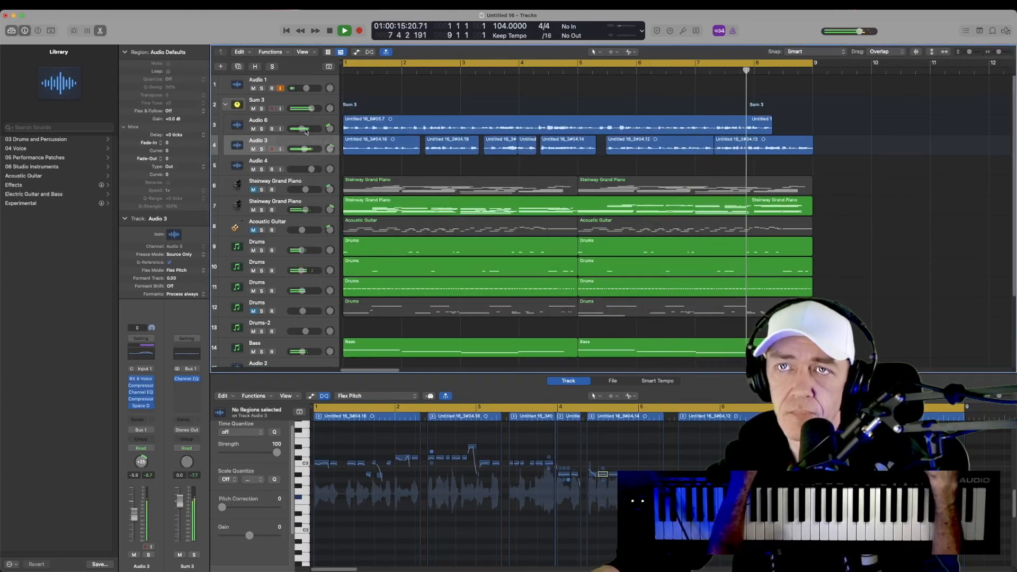
drag(302, 148, 299, 148)
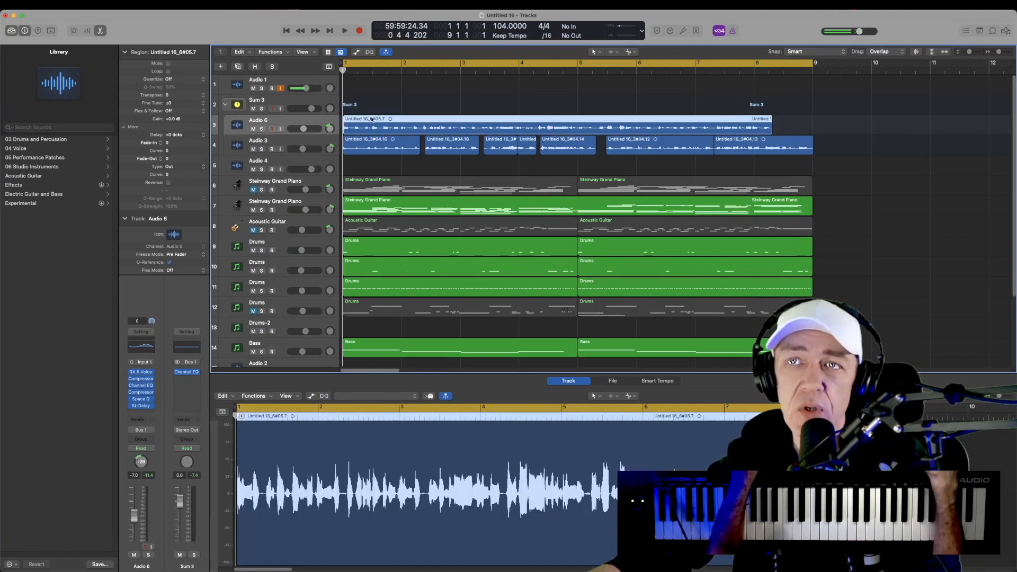
- Enable flex on Audio 6, confirm the dialog, and select all its detected notes
click(385, 50)
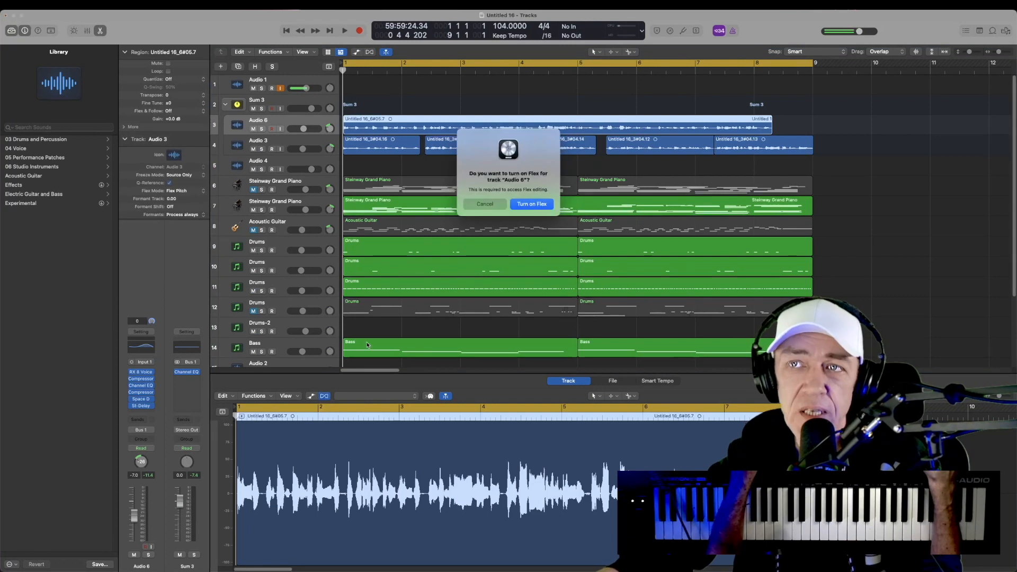
click(531, 204)
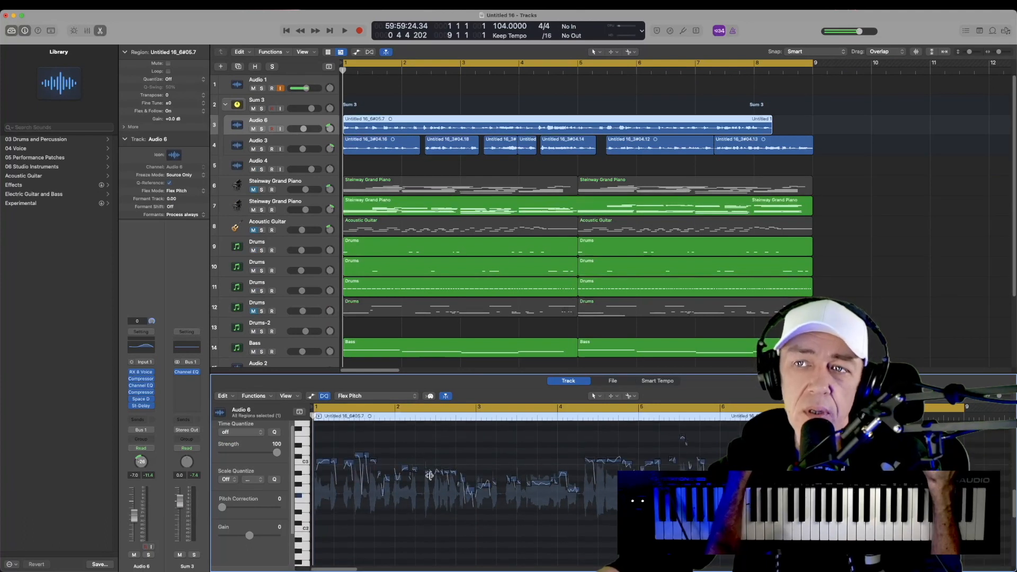
key(cmd+a)
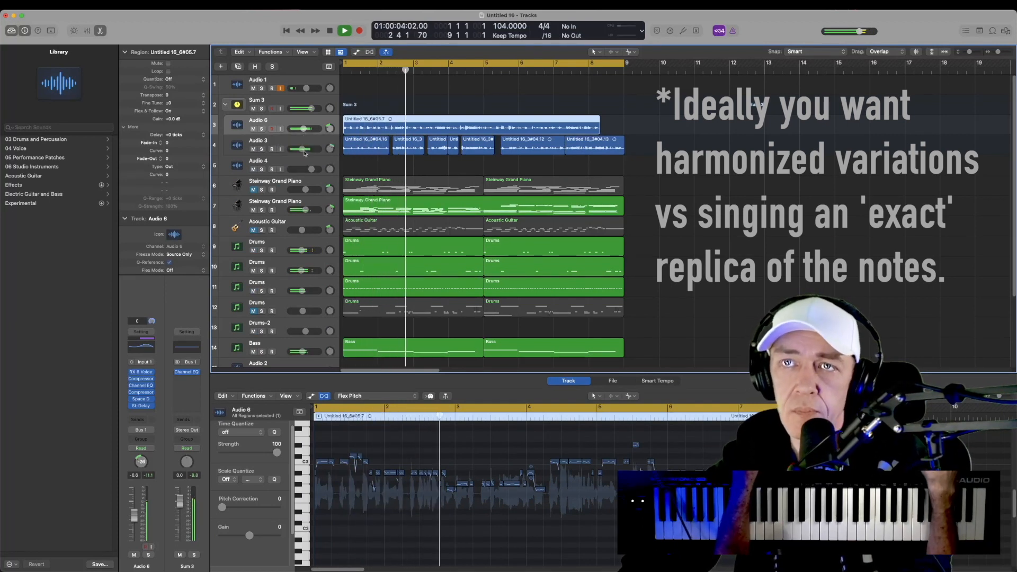
drag(327, 128, 327, 128)
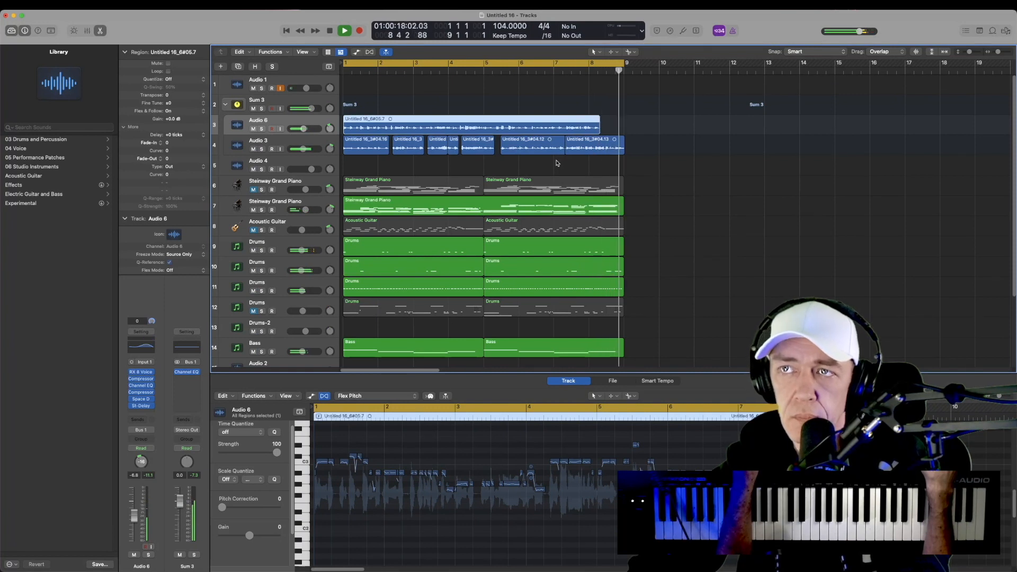
click(359, 30)
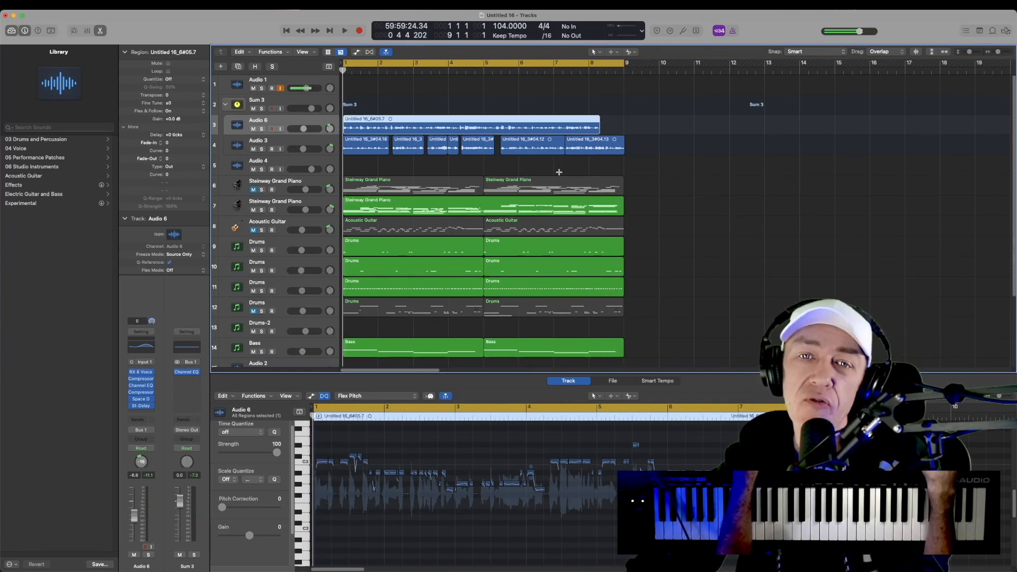